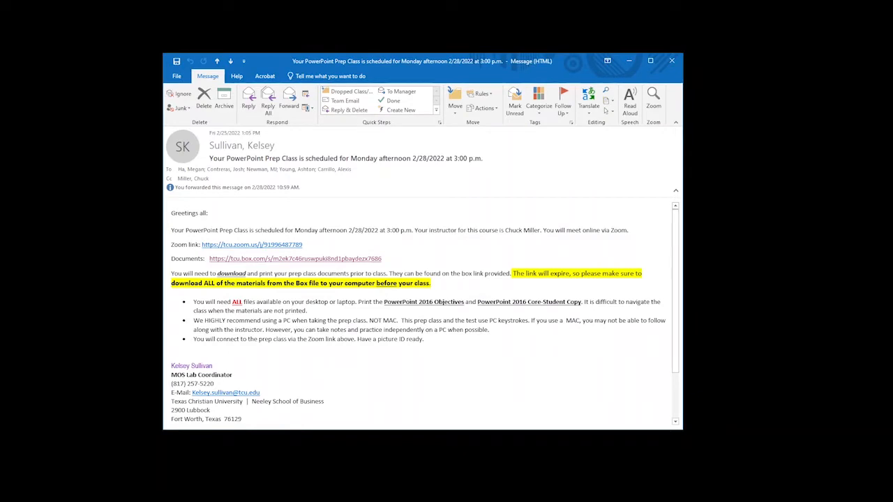
{"action": "mouse_move", "coordinate": [118, 261]}
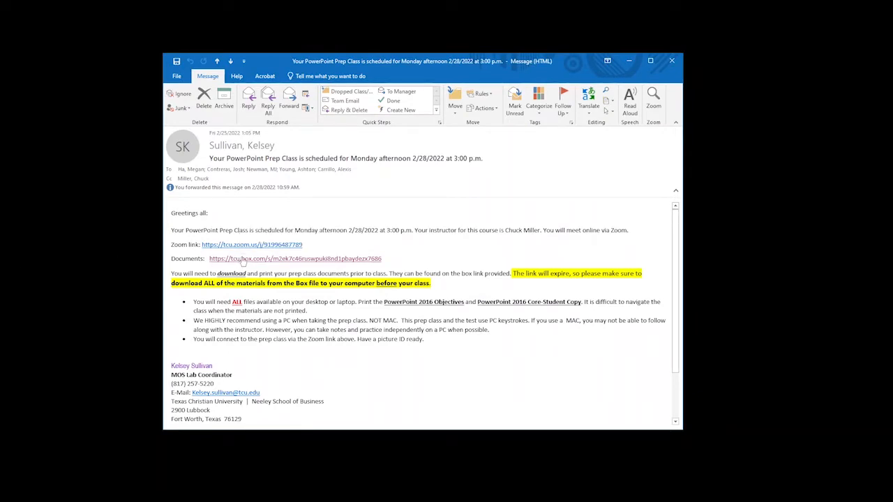
Follow the Box documents link in the prep class email to reach the TCU Box login page
{"action": "left_click", "coordinate": [291, 258]}
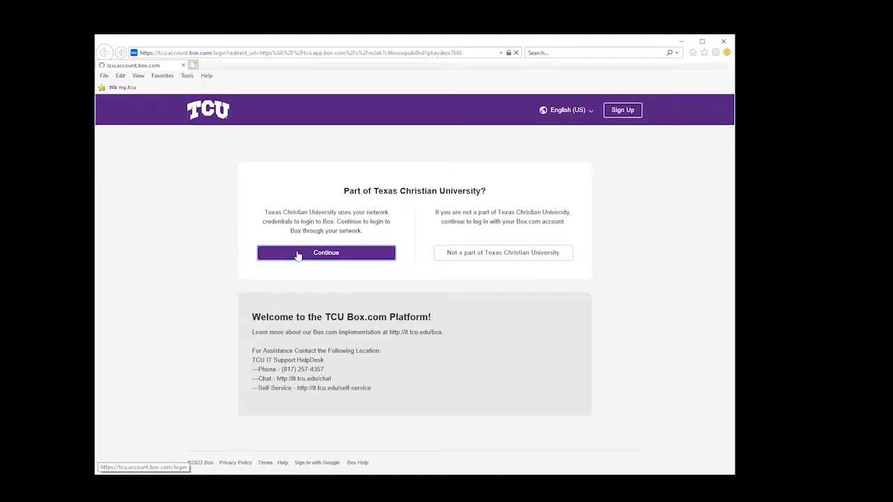
{"action": "left_click", "coordinate": [327, 253]}
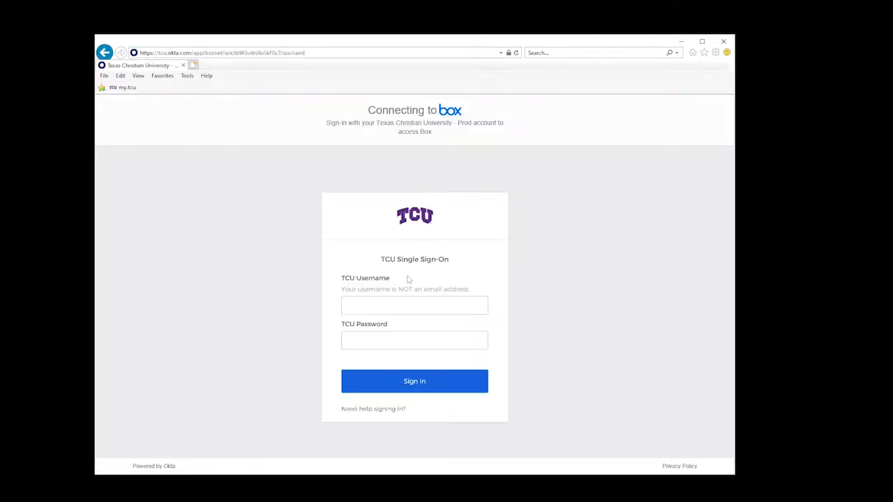
{"action": "type", "text": "e"}
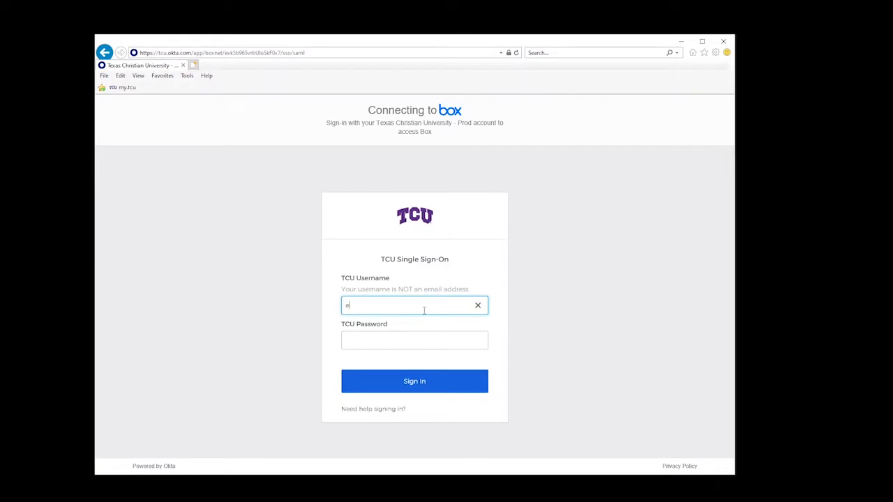
{"action": "type", "text": "kelseysullivan"}
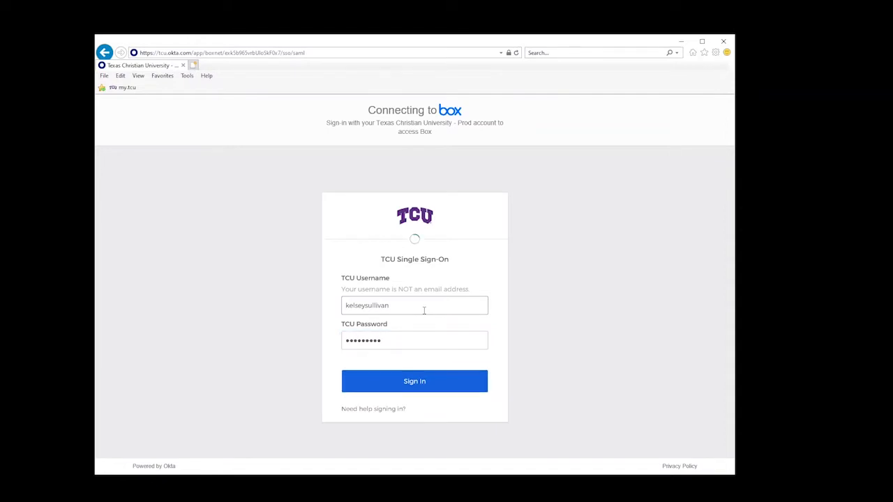
{"action": "left_click", "coordinate": [414, 380]}
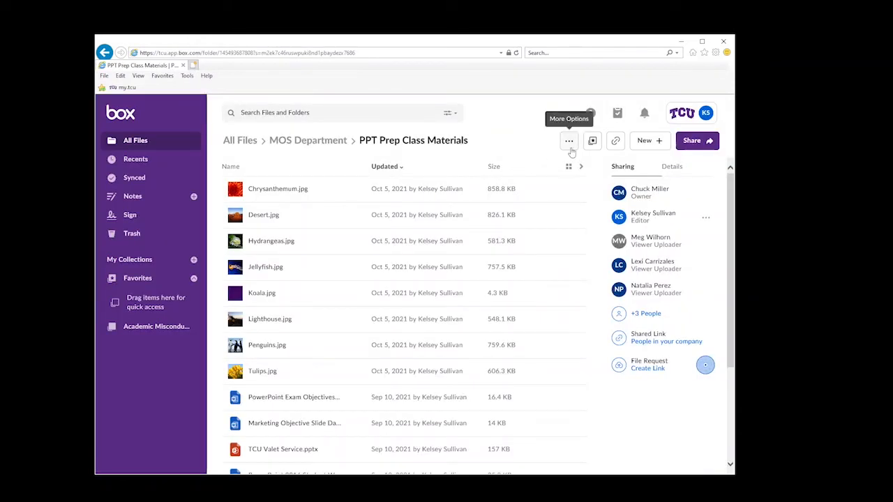
Request a zip download of the whole PPT Prep Class Materials folder via More Options
{"action": "left_click", "coordinate": [569, 139]}
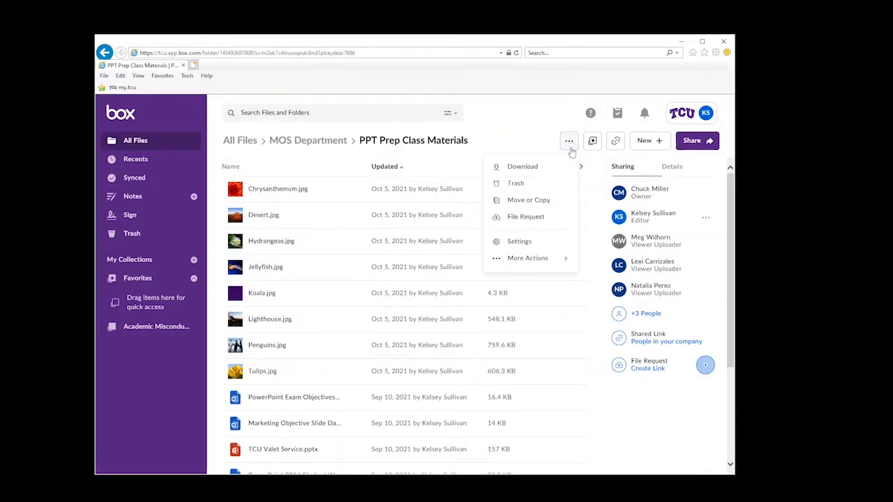
{"action": "mouse_move", "coordinate": [522, 166]}
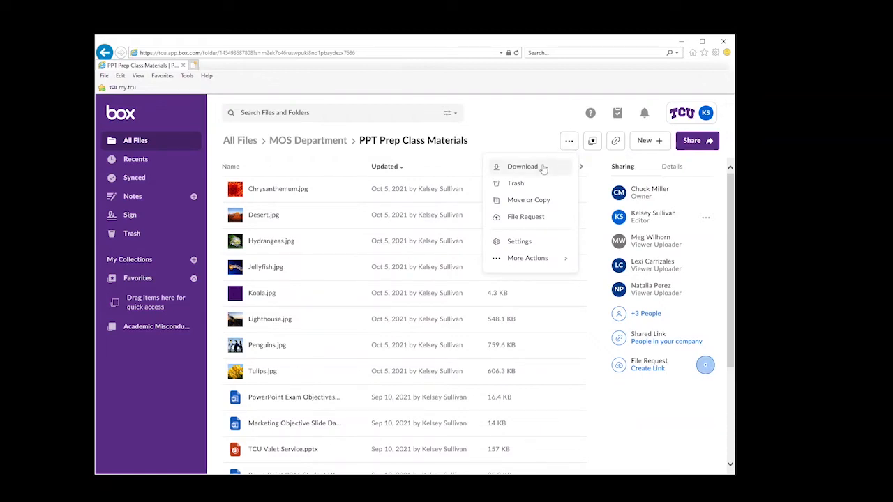
{"action": "left_click", "coordinate": [522, 166]}
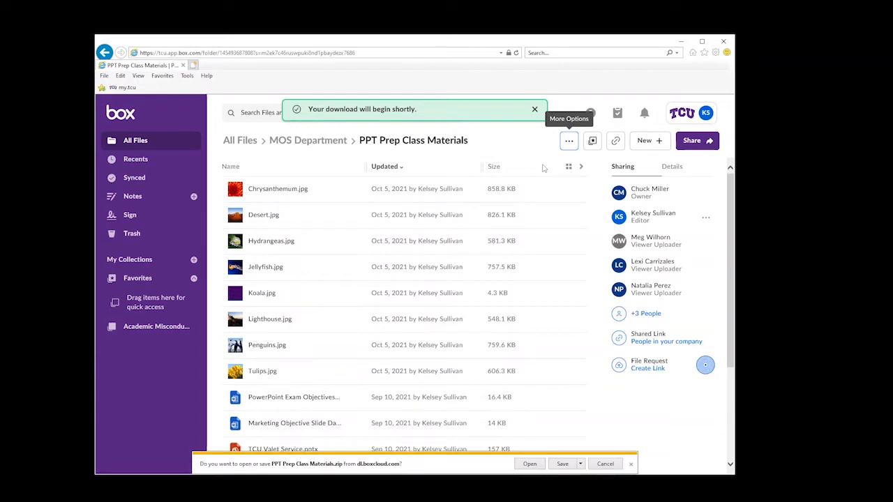
{"action": "mouse_move", "coordinate": [526, 276]}
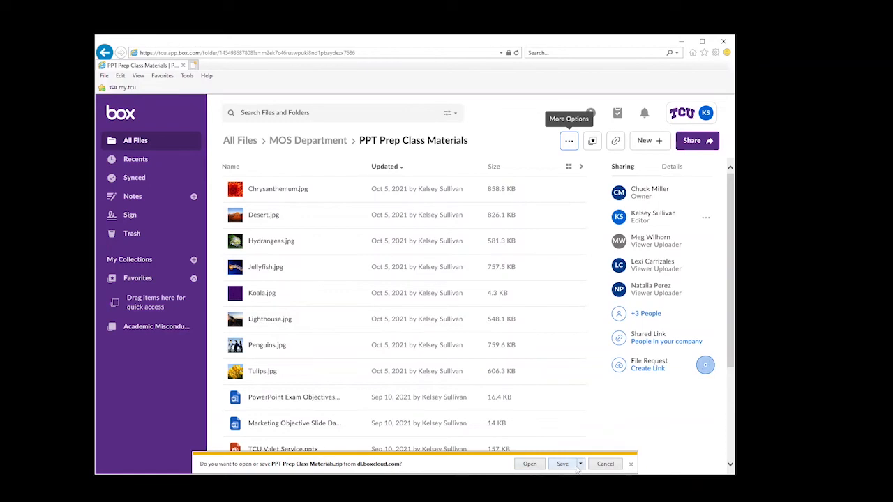
Save the PPT Prep Class Materials zip to the Desktop using Save as
{"action": "left_click", "coordinate": [580, 463]}
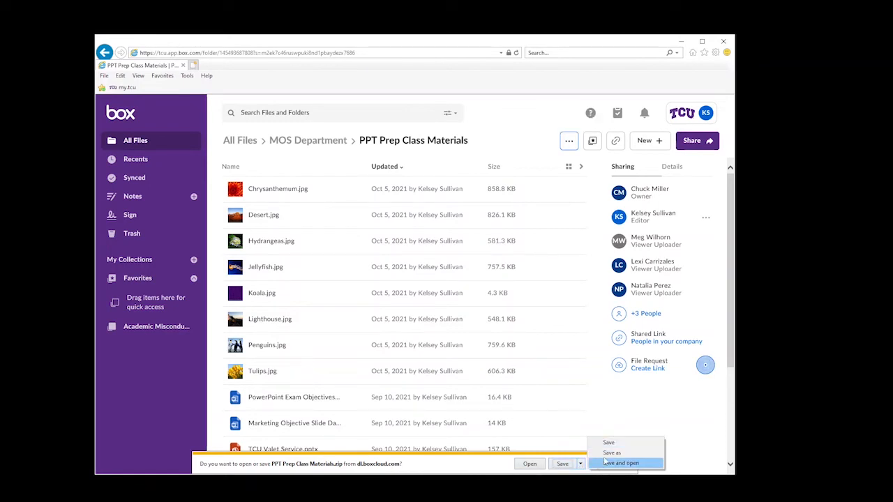
{"action": "left_click", "coordinate": [611, 452]}
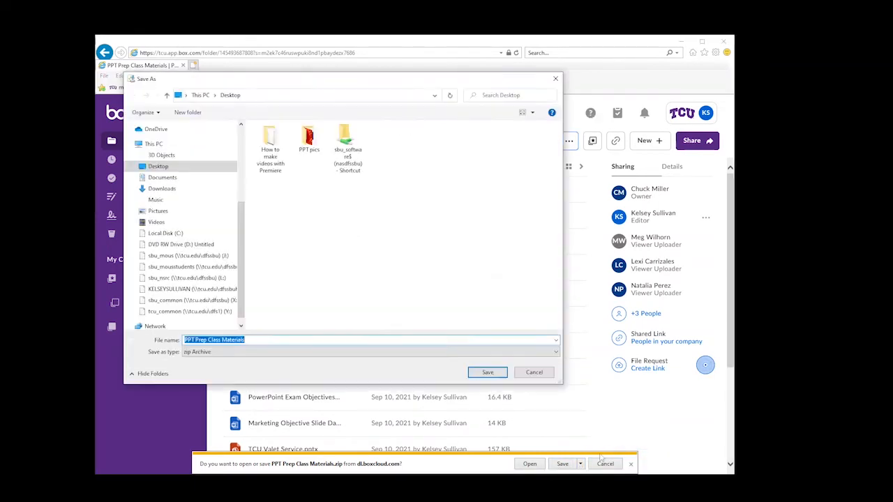
{"action": "mouse_move", "coordinate": [464, 395]}
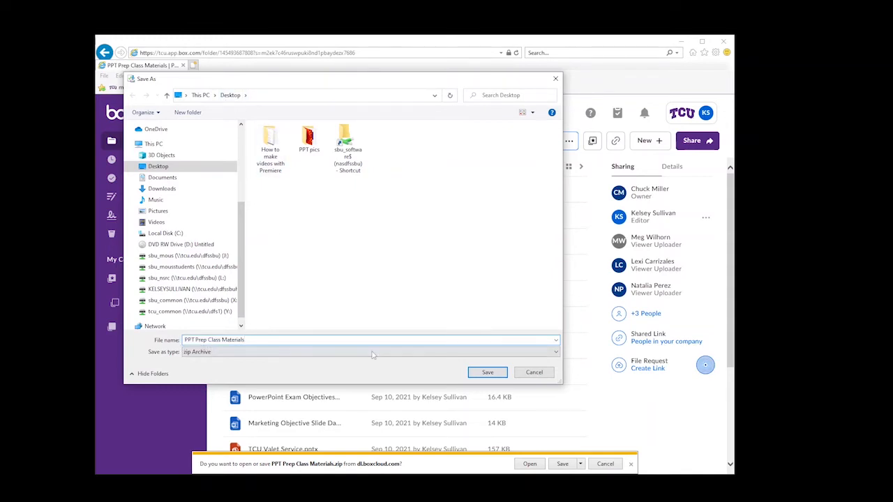
{"action": "left_click", "coordinate": [486, 371]}
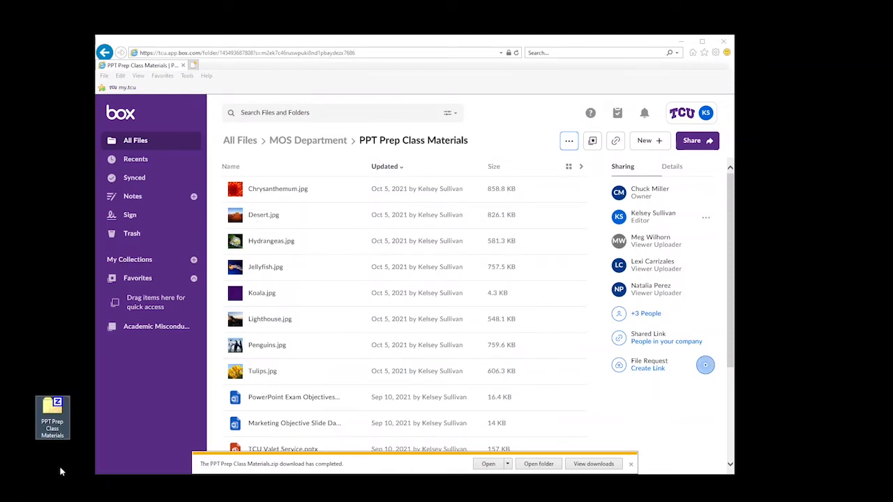
{"action": "mouse_move", "coordinate": [83, 458]}
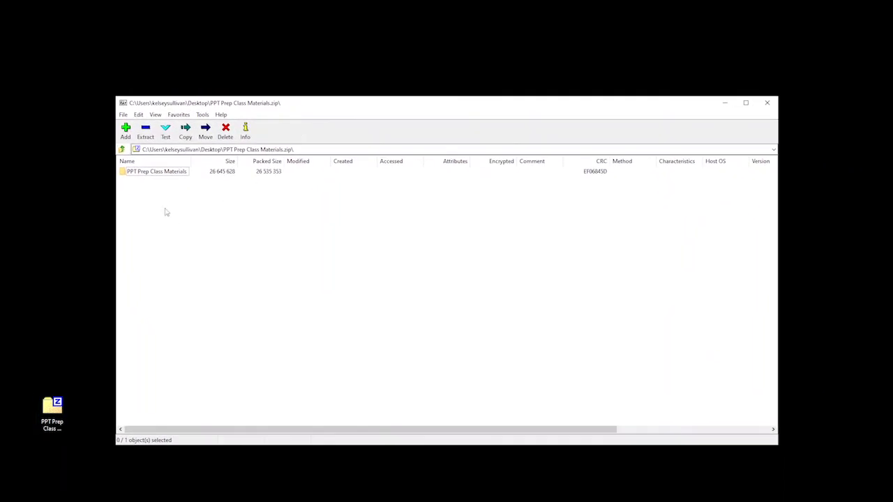
Enter the PPT Prep Class Materials folder inside the zip in 7-Zip to list the class files
{"action": "double_click", "coordinate": [156, 171]}
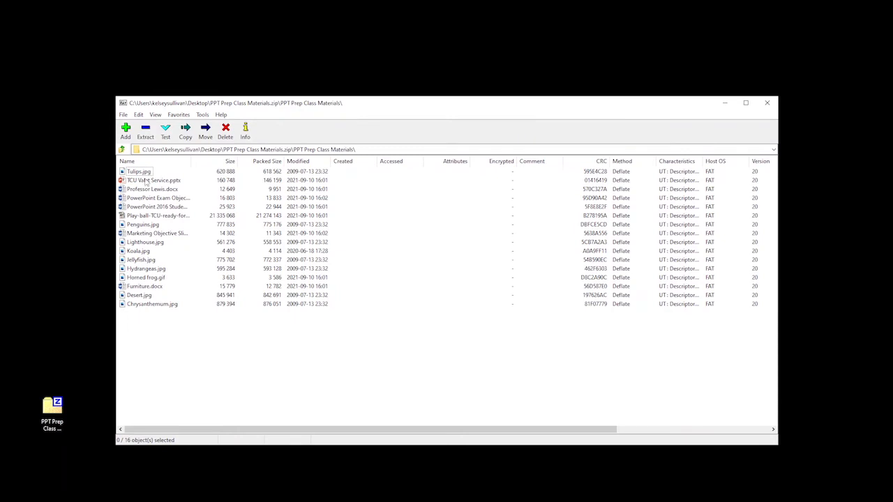
{"action": "left_click", "coordinate": [139, 170]}
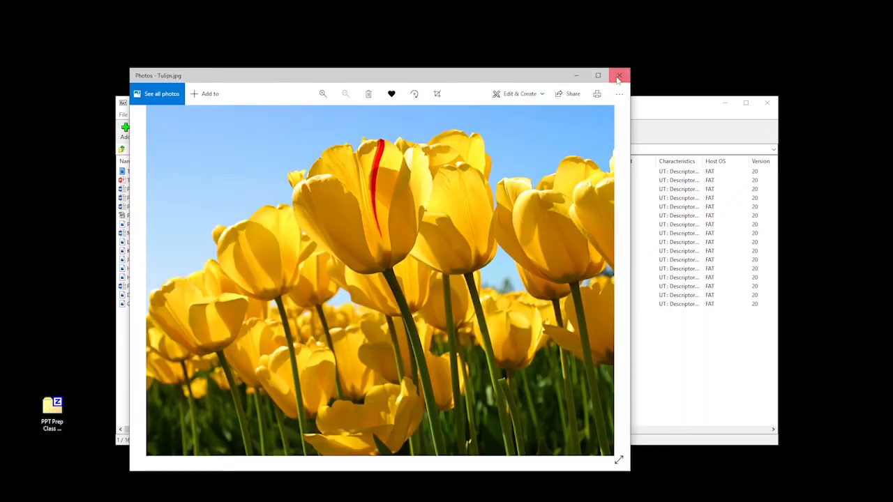
{"action": "left_click", "coordinate": [619, 76]}
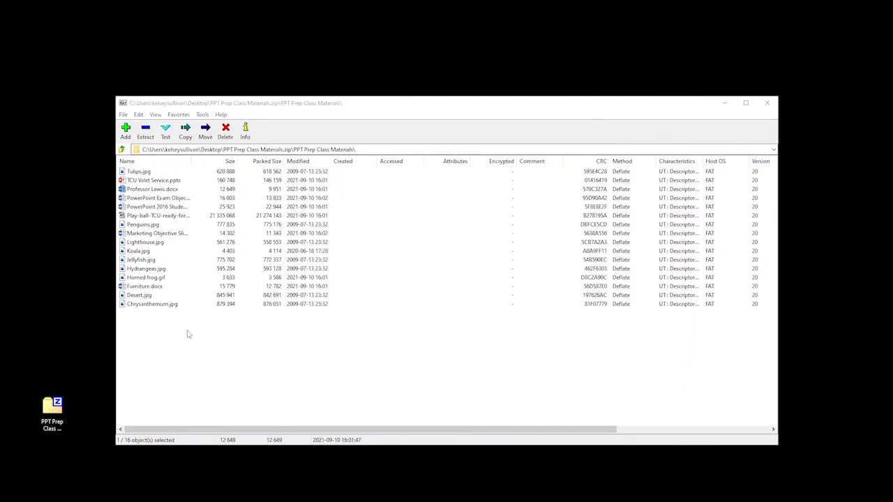